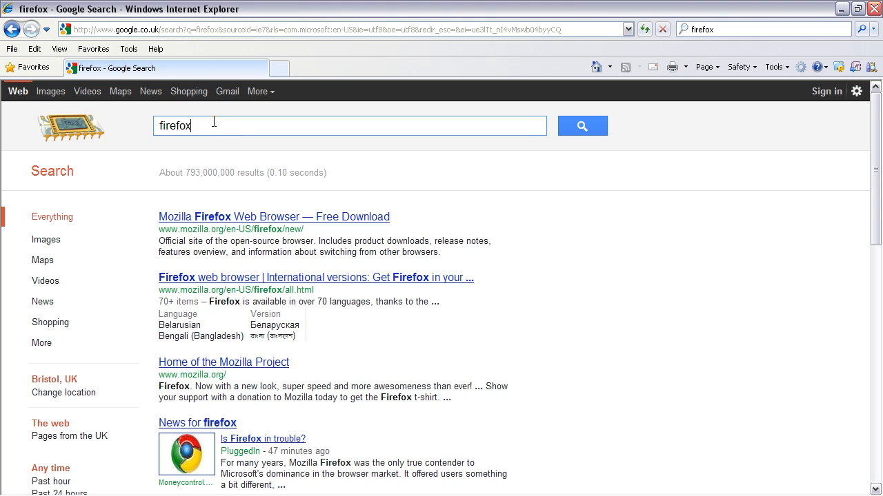
{"action": "mouse_move", "coordinate": [214, 232]}
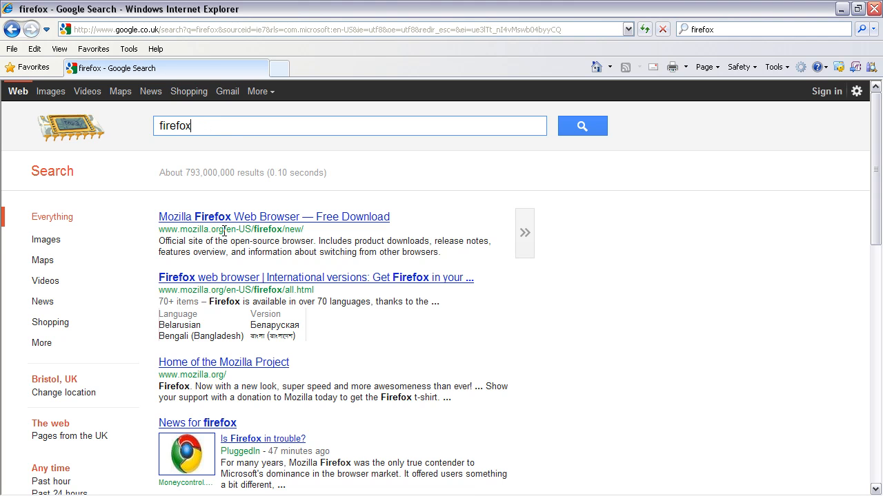
{"action": "mouse_move", "coordinate": [218, 222]}
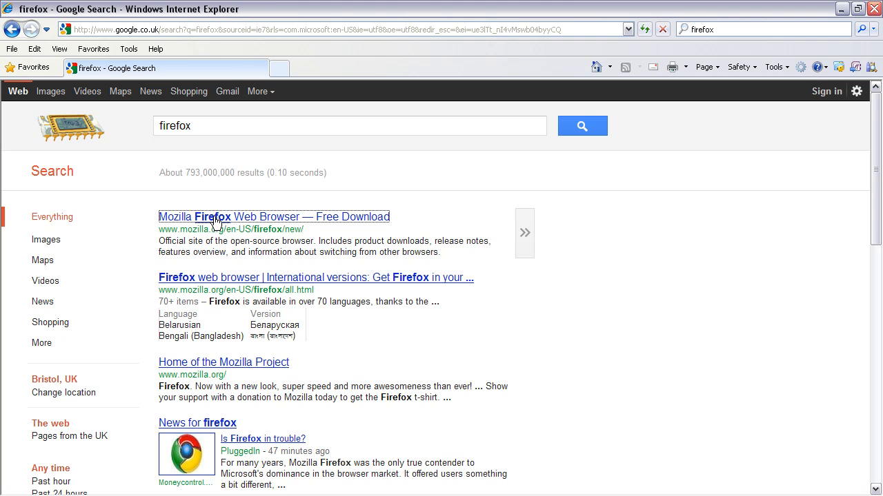
Start downloading the Firefox Setup 8.0.1 installer from the Mozilla Firefox page
{"action": "left_click", "coordinate": [273, 216]}
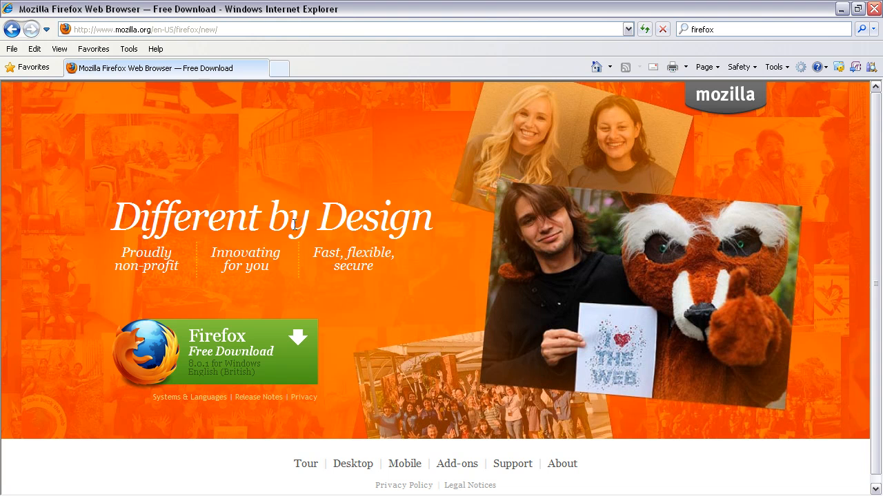
{"action": "mouse_move", "coordinate": [160, 352]}
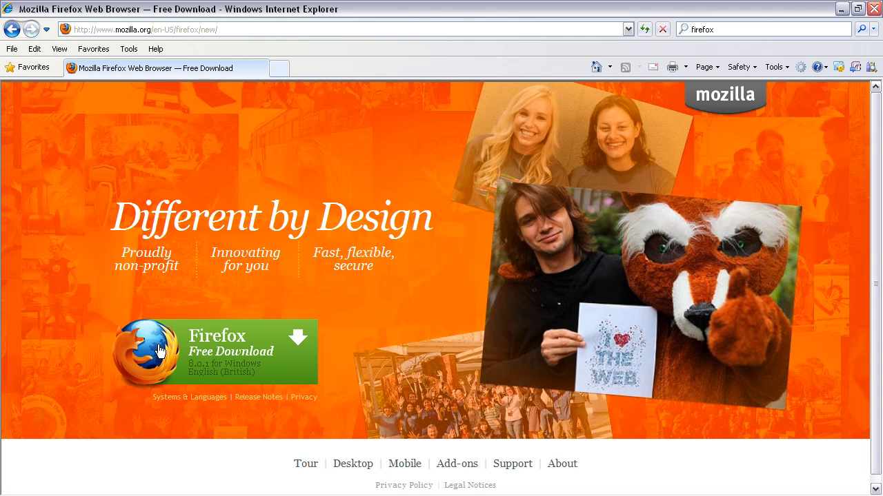
{"action": "mouse_move", "coordinate": [219, 339]}
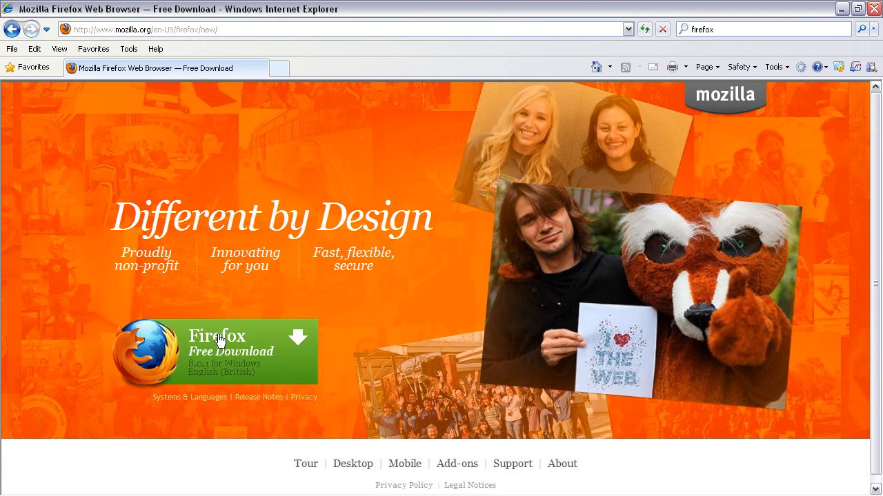
{"action": "left_click", "coordinate": [218, 351]}
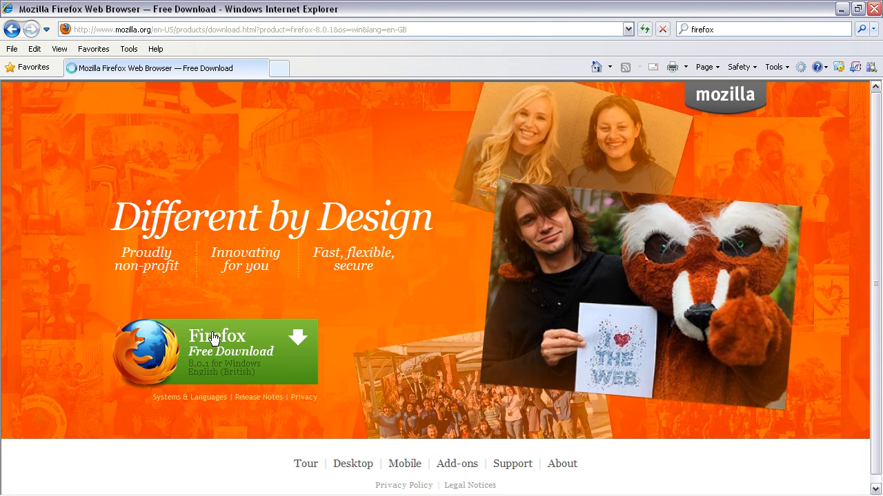
{"action": "left_click", "coordinate": [214, 352]}
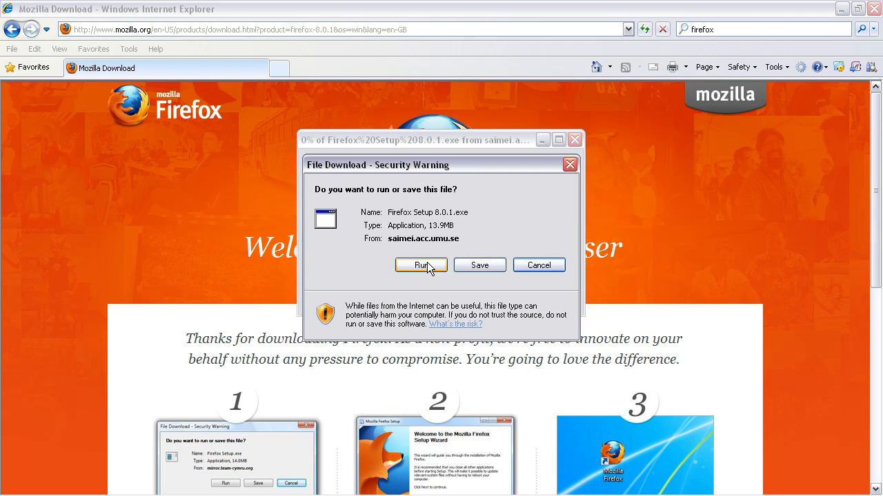
Run the downloaded Firefox 8.0.1 installer from the File Download prompt
{"action": "left_click", "coordinate": [422, 265]}
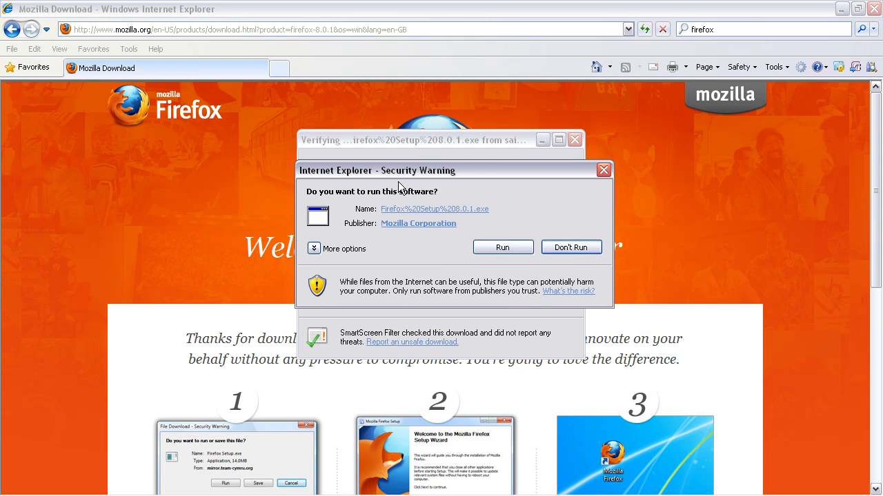
{"action": "mouse_move", "coordinate": [475, 196]}
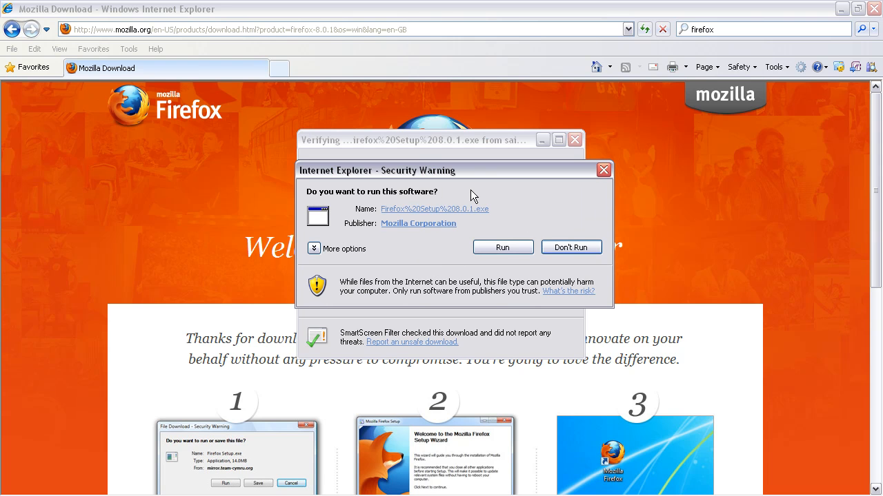
{"action": "mouse_move", "coordinate": [502, 247]}
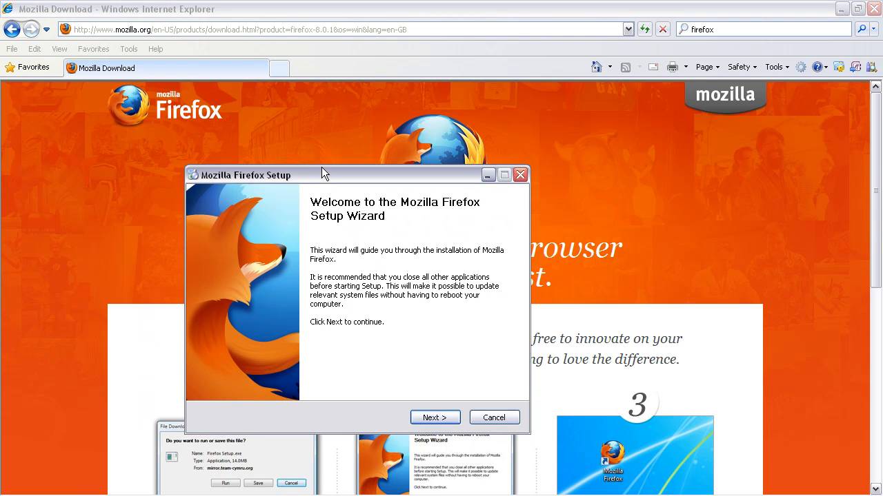
Install Firefox with the Standard setup type, without making it the default browser
{"action": "left_click", "coordinate": [435, 416]}
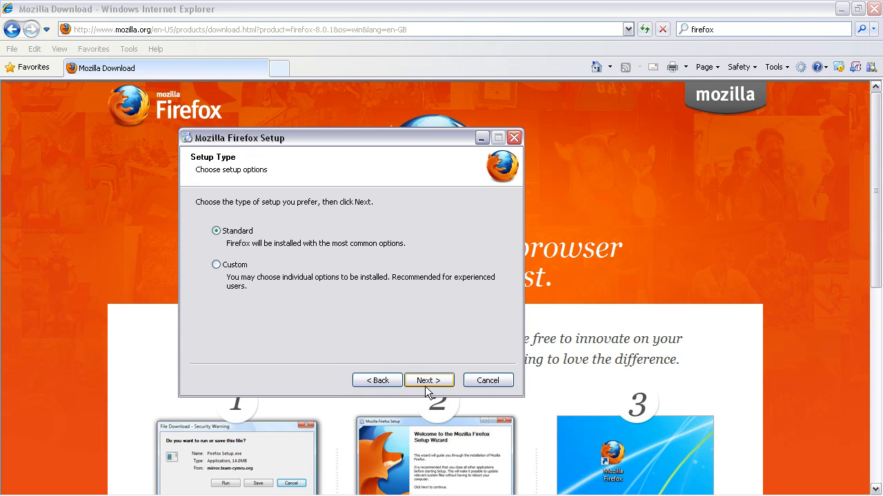
{"action": "left_click", "coordinate": [428, 381]}
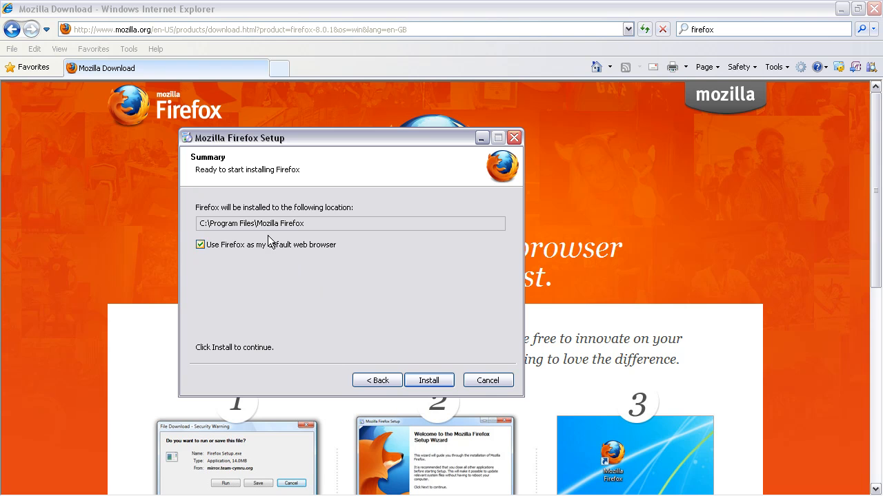
{"action": "mouse_move", "coordinate": [213, 253]}
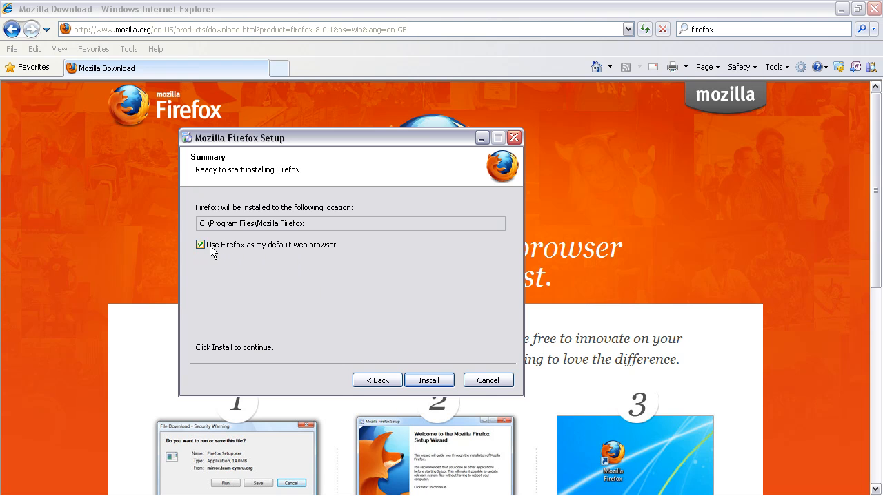
{"action": "left_click", "coordinate": [200, 245]}
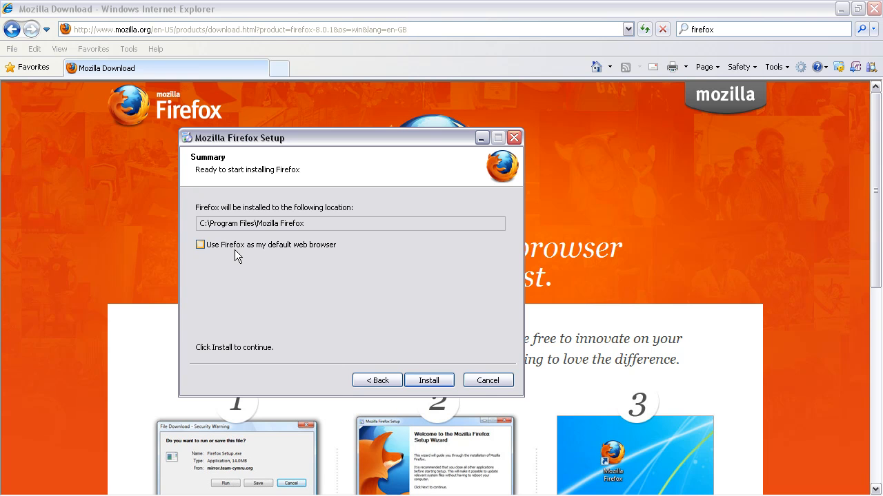
{"action": "mouse_move", "coordinate": [247, 248]}
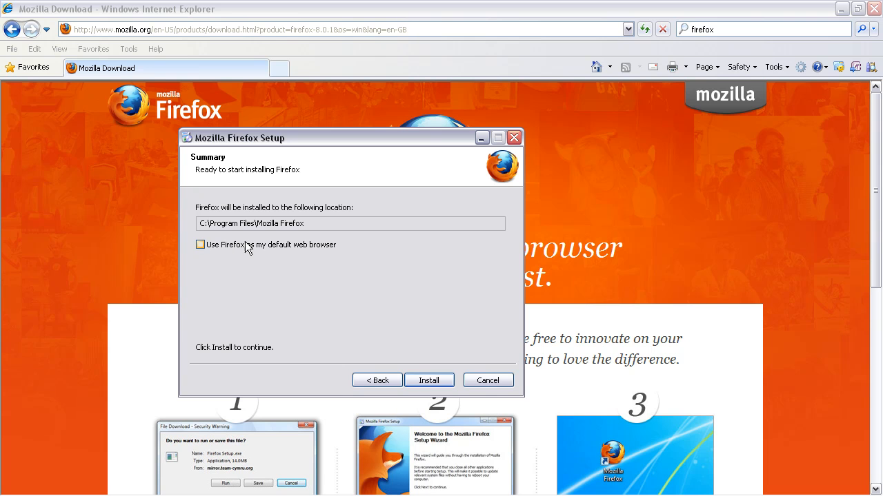
{"action": "mouse_move", "coordinate": [247, 242]}
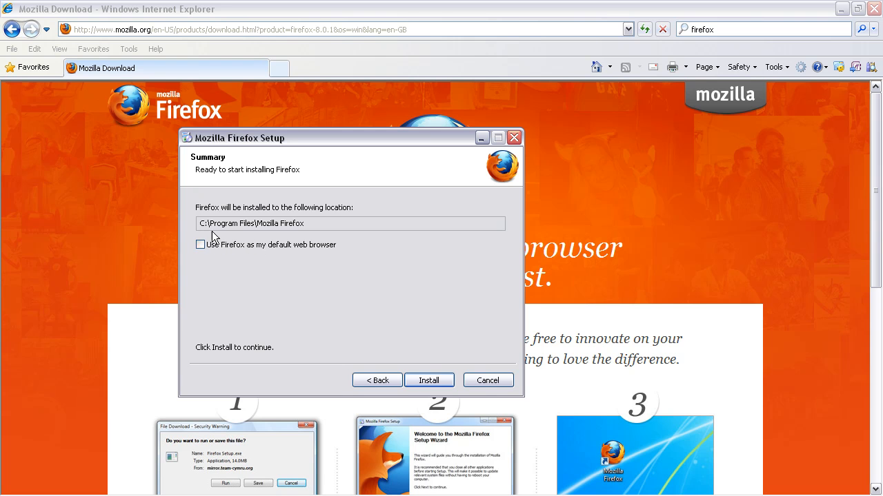
{"action": "left_click", "coordinate": [427, 381]}
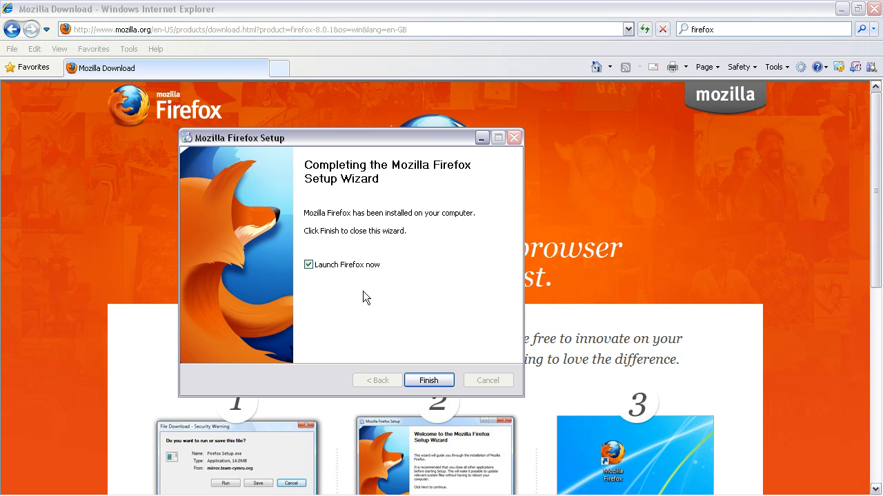
{"action": "mouse_move", "coordinate": [317, 264]}
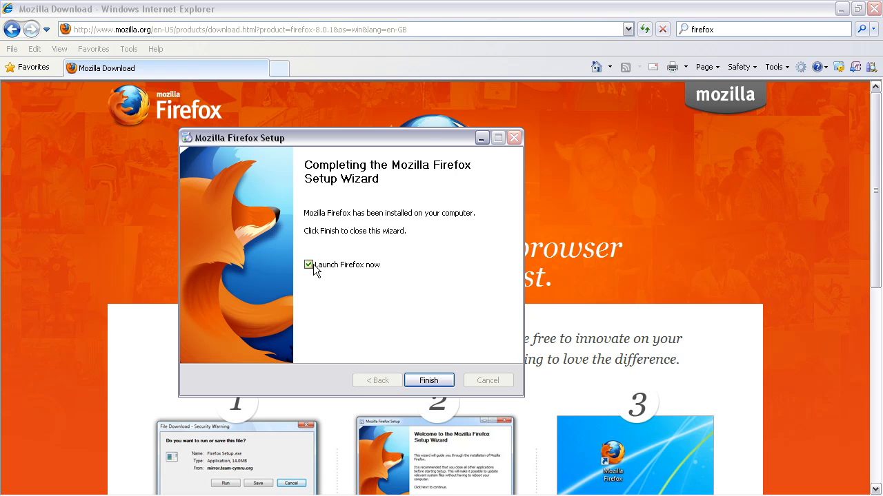
{"action": "mouse_move", "coordinate": [331, 270]}
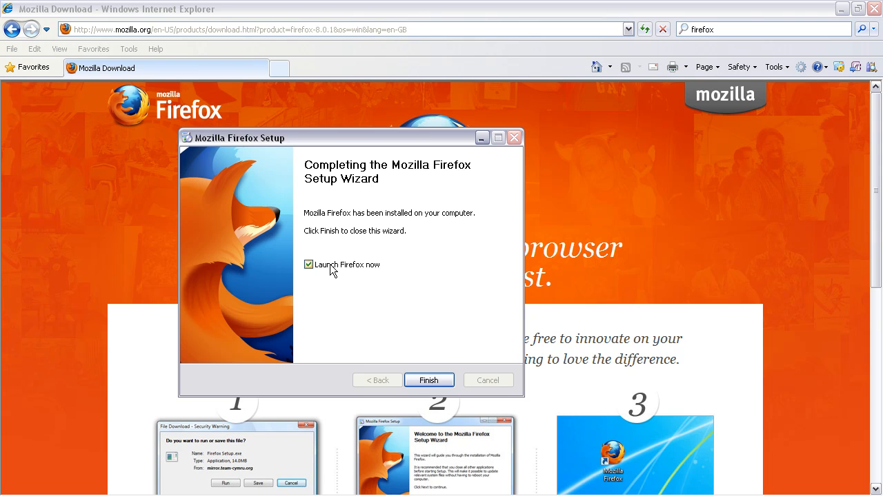
Finish the setup wizard with 'Launch Firefox now' checked so Firefox starts
{"action": "left_click", "coordinate": [428, 381]}
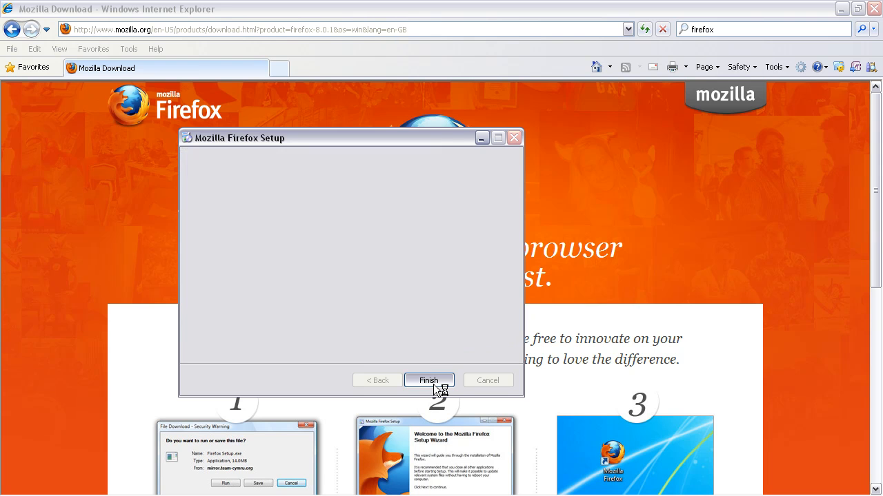
{"action": "left_click", "coordinate": [428, 380]}
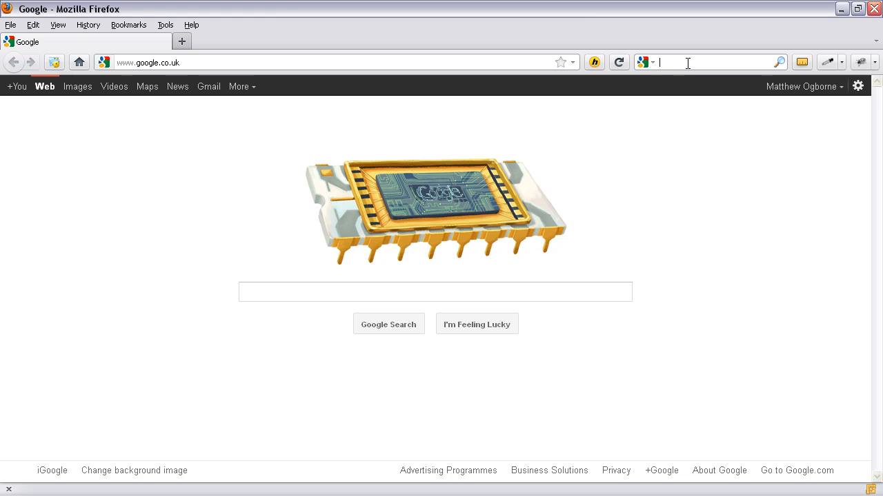
Search Google for 'imacros' and go to the iMacros for Firefox add-on result
{"action": "left_click", "coordinate": [435, 292]}
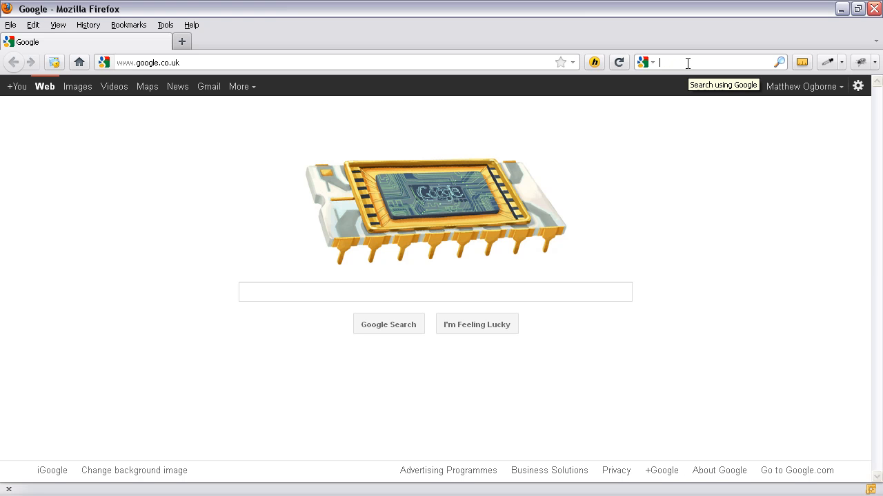
{"action": "left_click", "coordinate": [435, 292]}
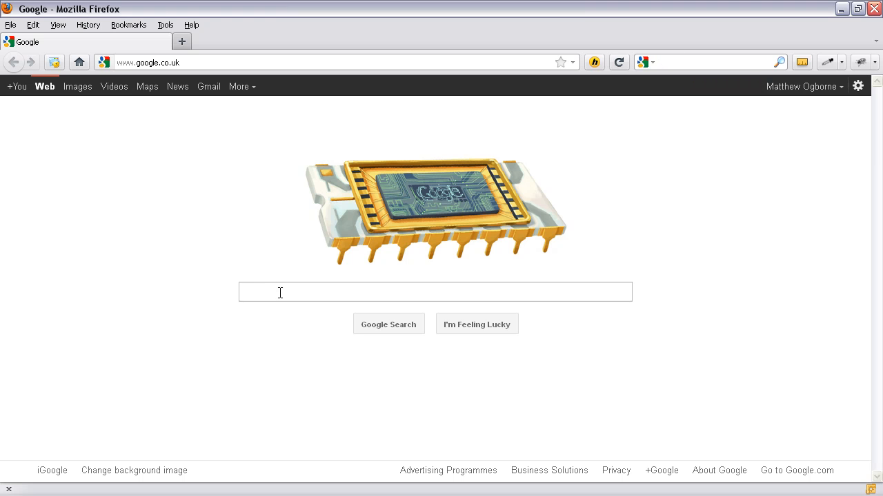
{"action": "left_click", "coordinate": [435, 292]}
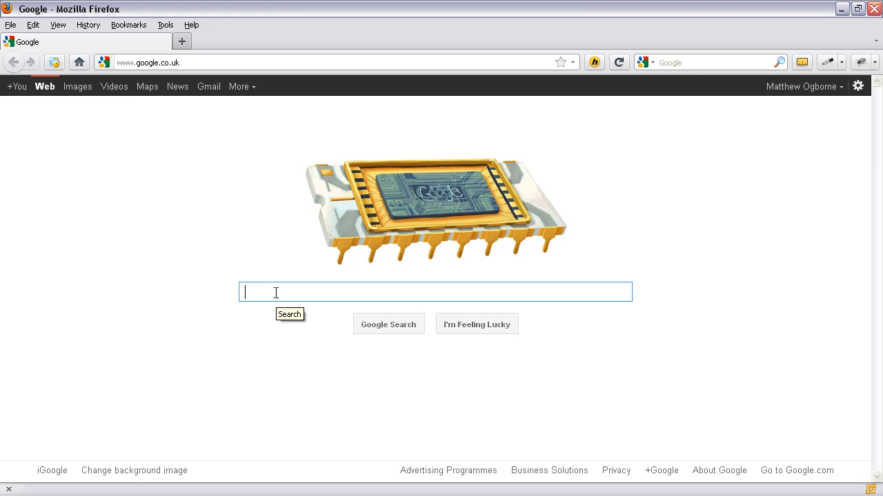
{"action": "type", "text": "imacros"}
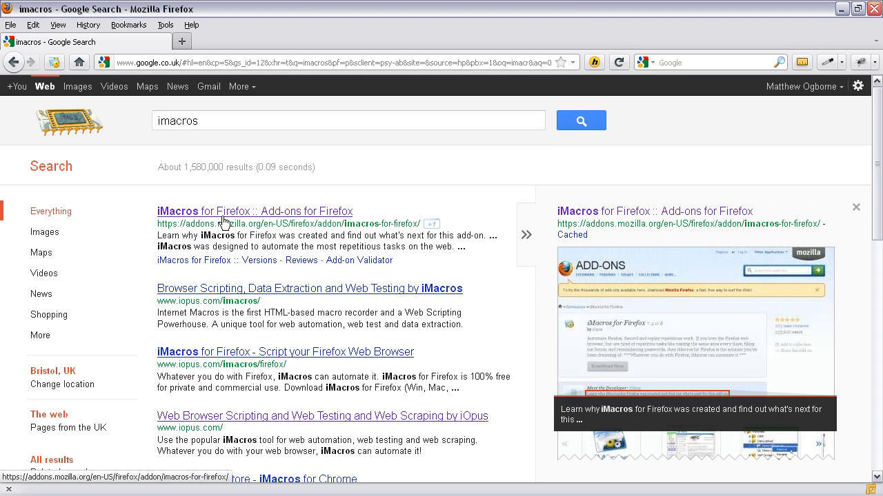
{"action": "mouse_move", "coordinate": [260, 223]}
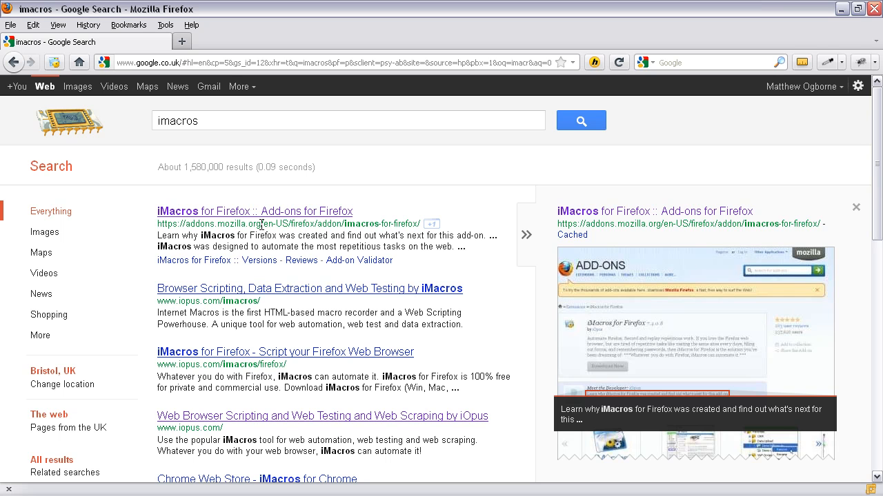
{"action": "left_click", "coordinate": [255, 211]}
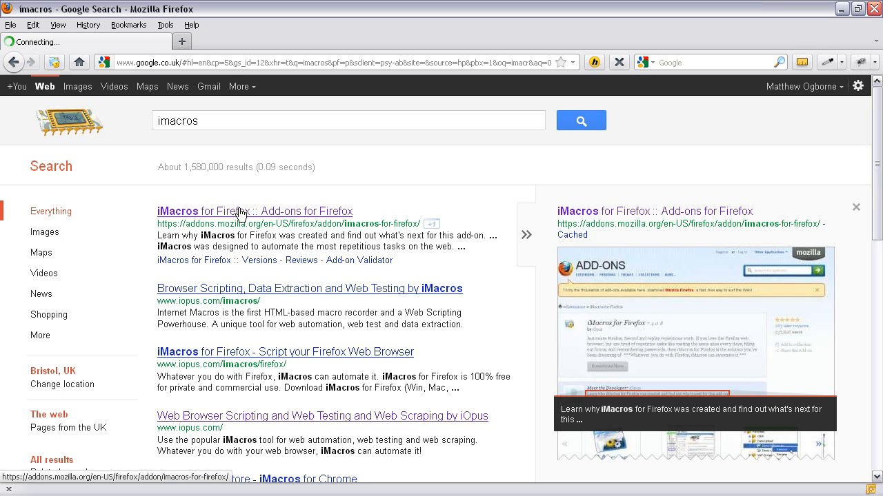
{"action": "left_click", "coordinate": [254, 211]}
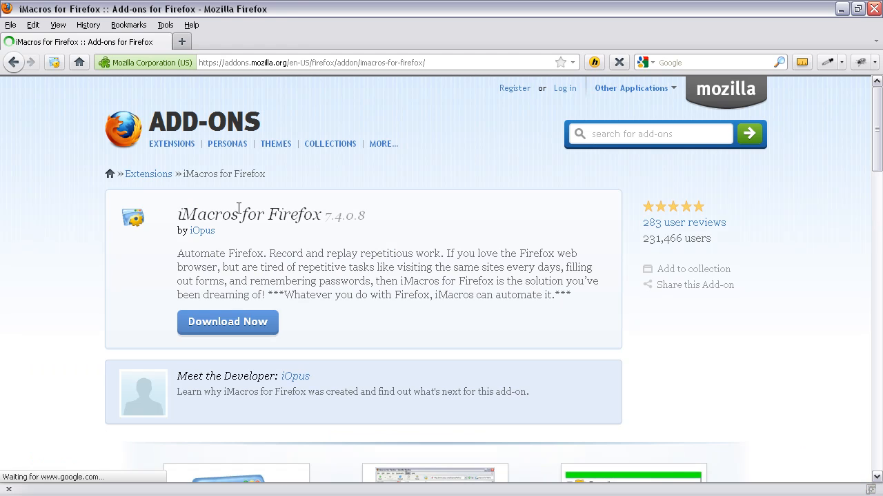
{"action": "mouse_move", "coordinate": [234, 322]}
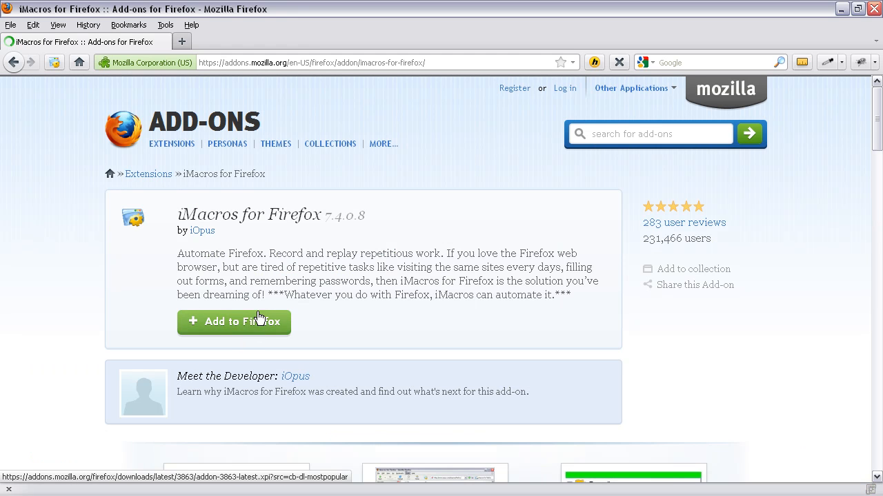
Add iMacros for Firefox and confirm Install Now in the Software Installation dialog
{"action": "left_click", "coordinate": [233, 322]}
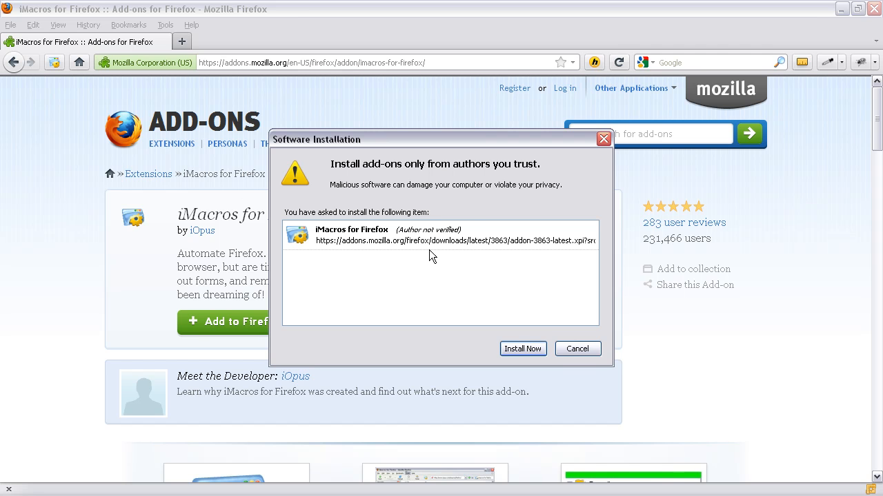
{"action": "mouse_move", "coordinate": [445, 198]}
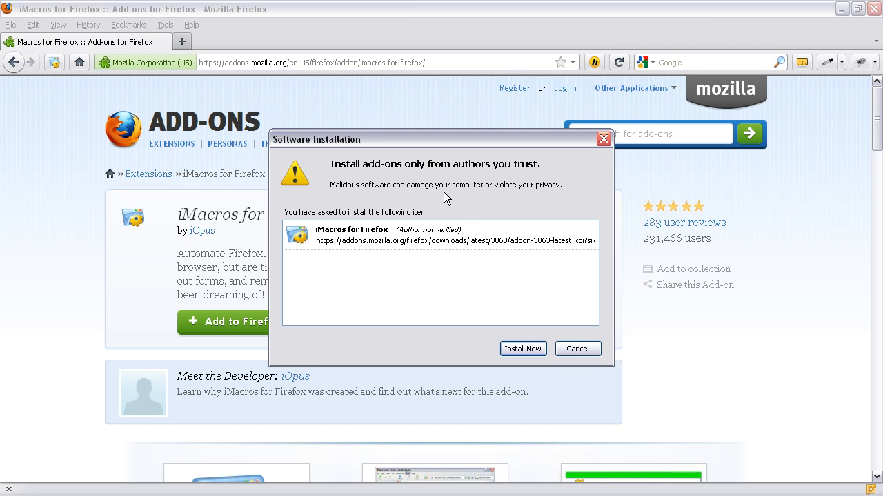
{"action": "mouse_move", "coordinate": [407, 240]}
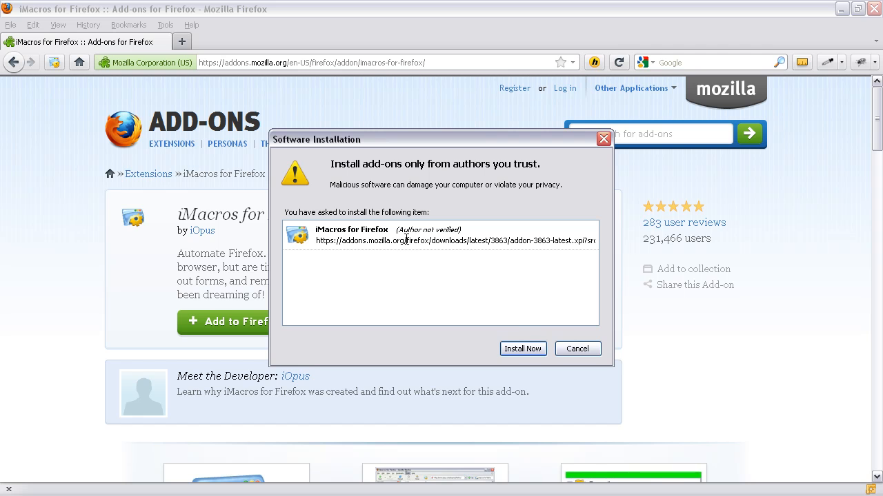
{"action": "mouse_move", "coordinate": [356, 237]}
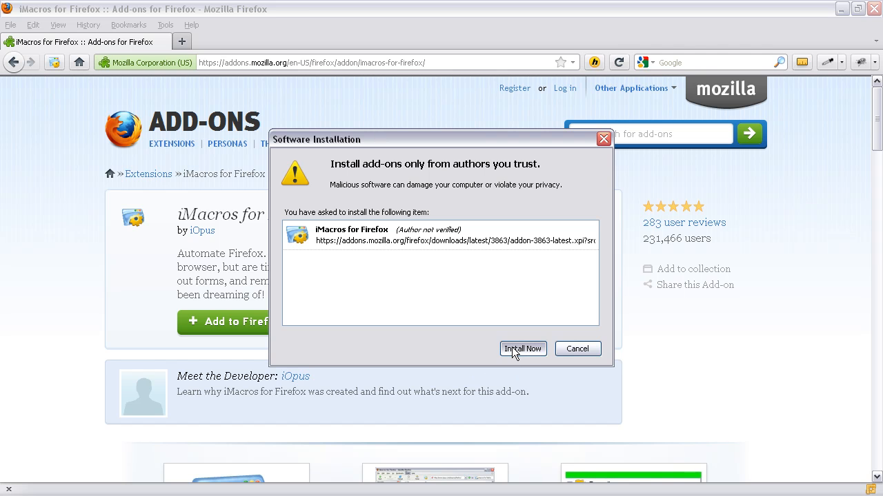
{"action": "left_click", "coordinate": [521, 347]}
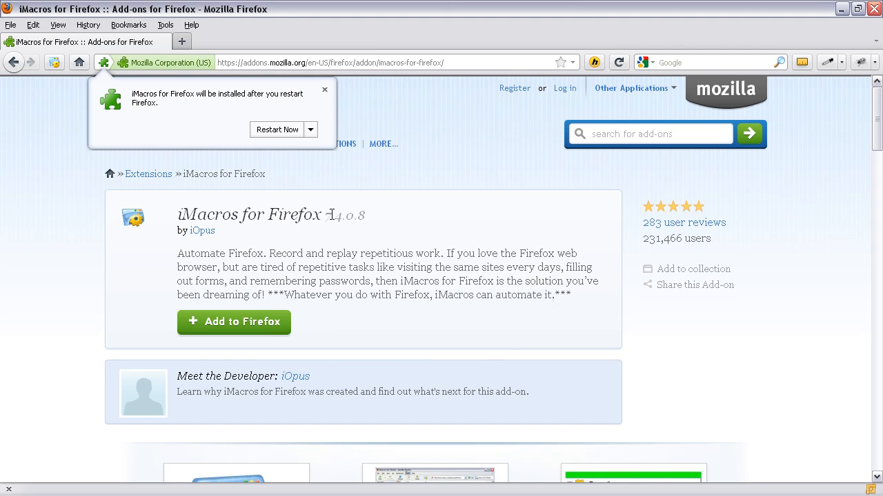
{"action": "mouse_move", "coordinate": [289, 136]}
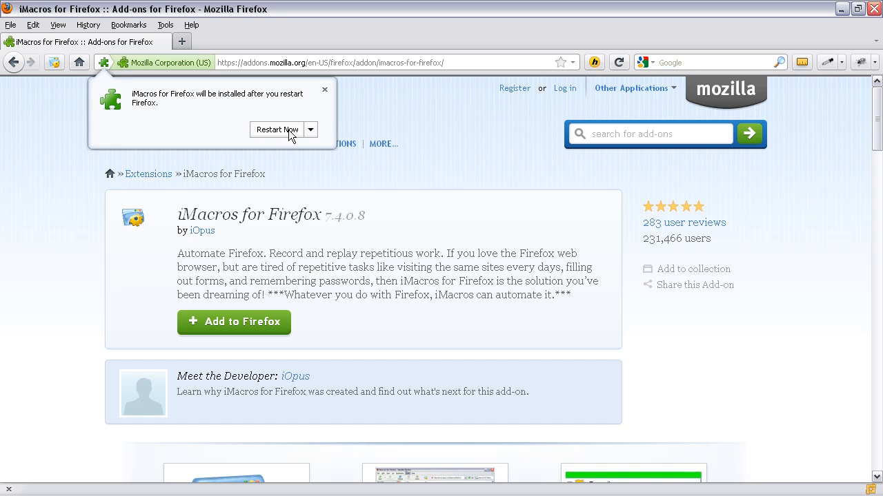
{"action": "mouse_move", "coordinate": [282, 132]}
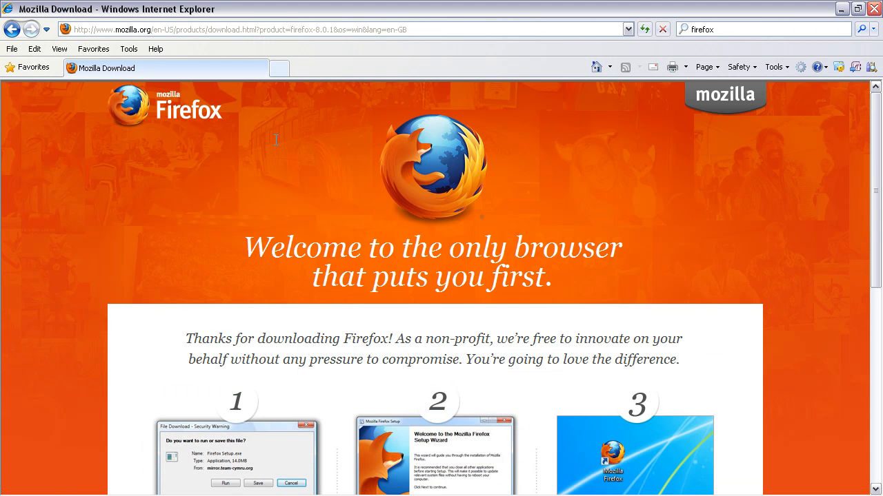
{"action": "mouse_move", "coordinate": [265, 146]}
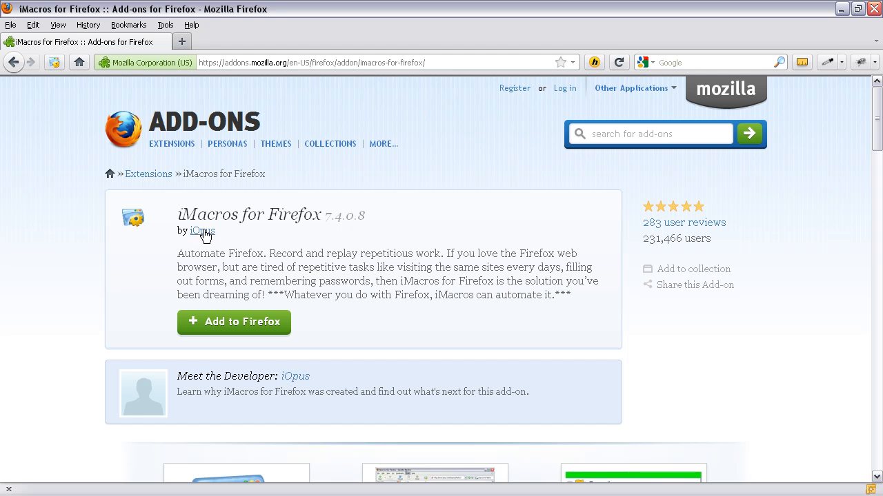
{"action": "mouse_move", "coordinate": [74, 95]}
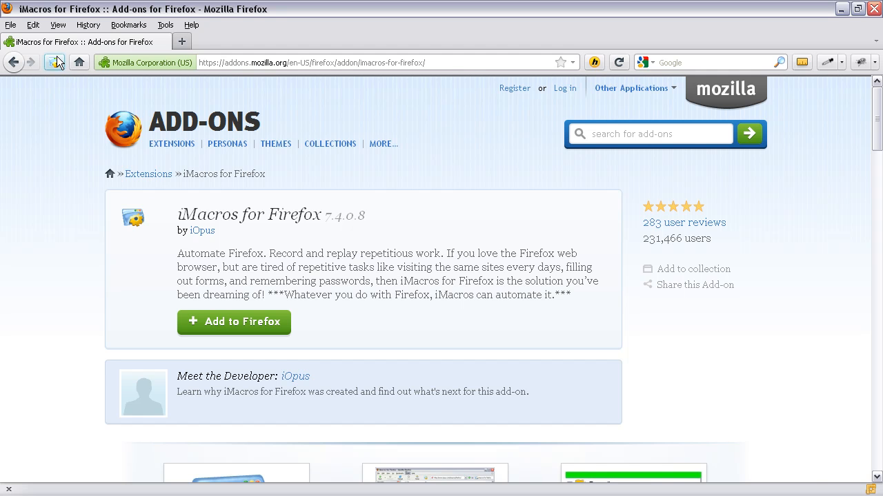
Show the iMacros sidebar, hide it, then reopen it via View > Sidebar > iOpus iMacros
{"action": "left_click", "coordinate": [54, 62]}
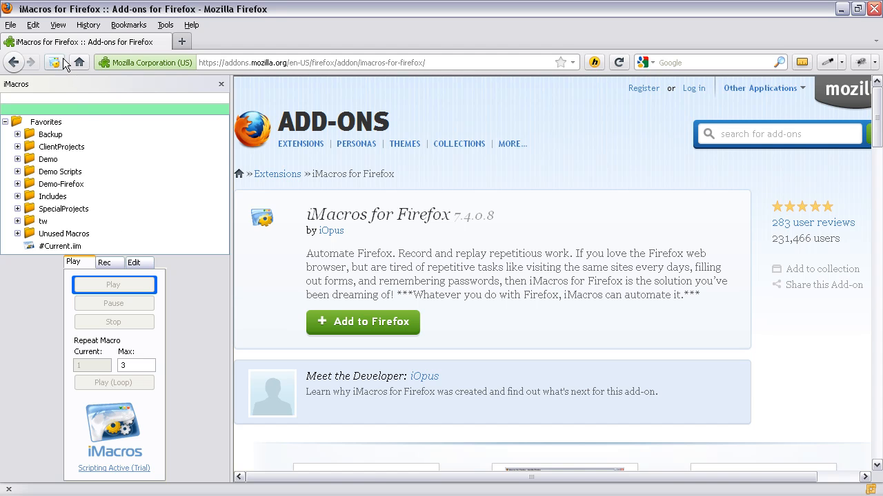
{"action": "left_click", "coordinate": [221, 84]}
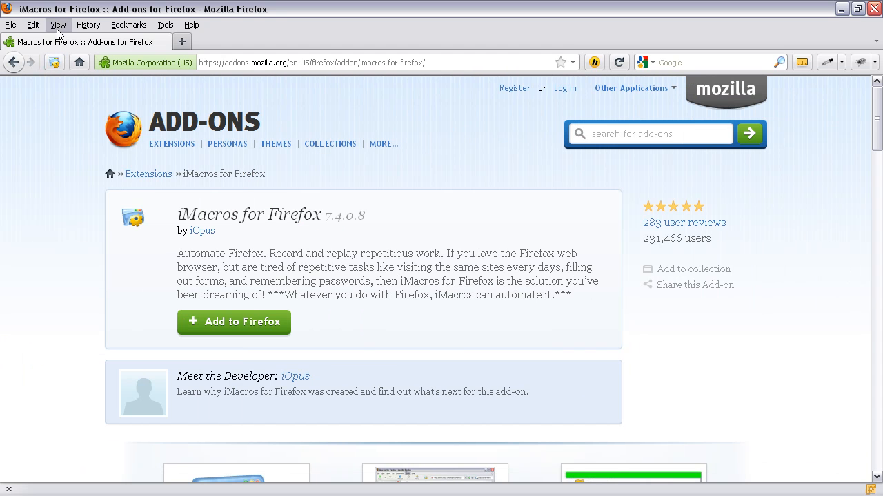
{"action": "left_click", "coordinate": [58, 25]}
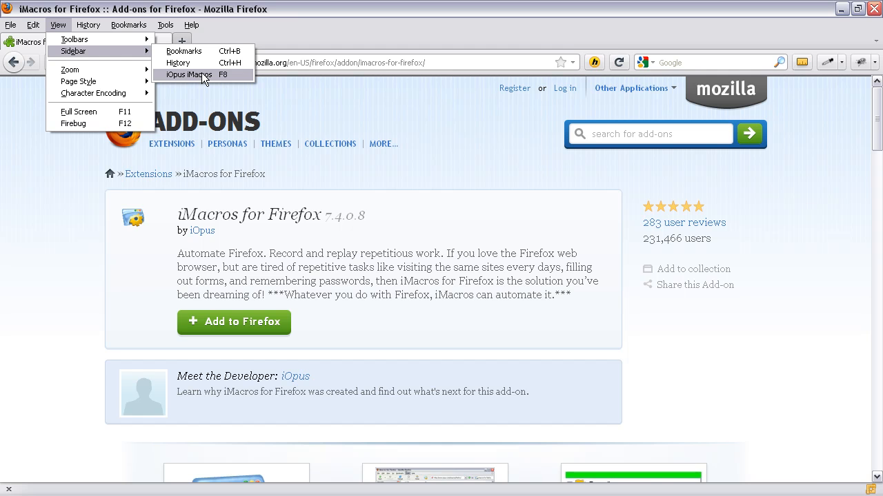
{"action": "left_click", "coordinate": [190, 75]}
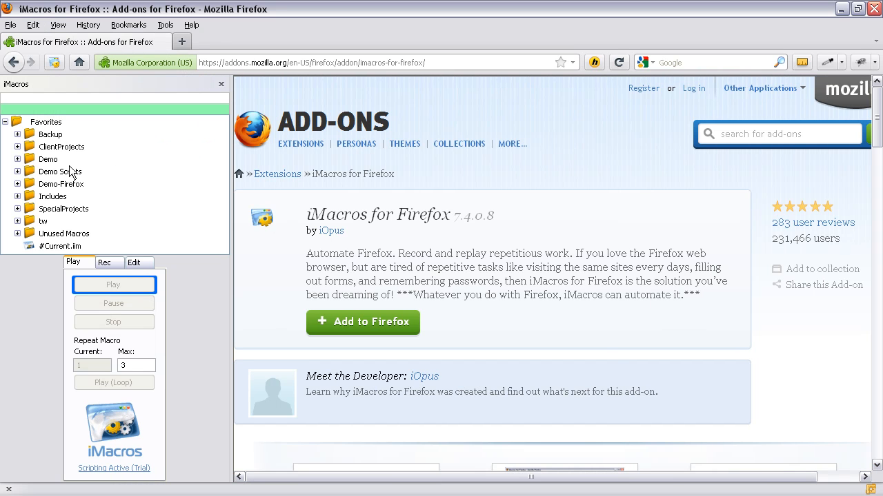
{"action": "mouse_move", "coordinate": [97, 201]}
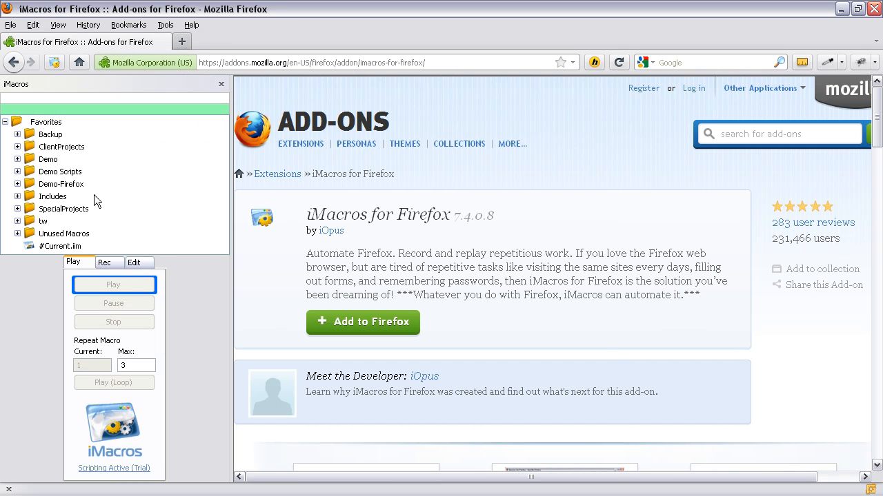
{"action": "mouse_move", "coordinate": [117, 232]}
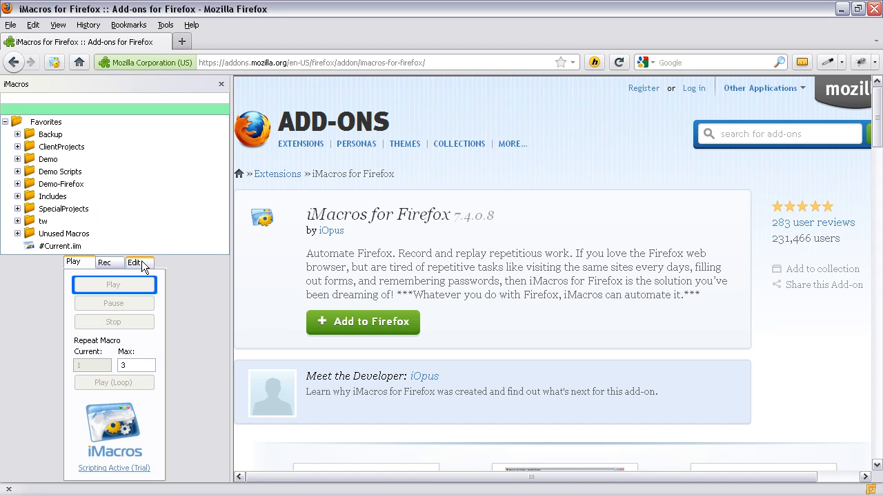
In iMacros General options keep Fast replay, uncheck 'Highlight object when found' and apply
{"action": "left_click", "coordinate": [135, 262]}
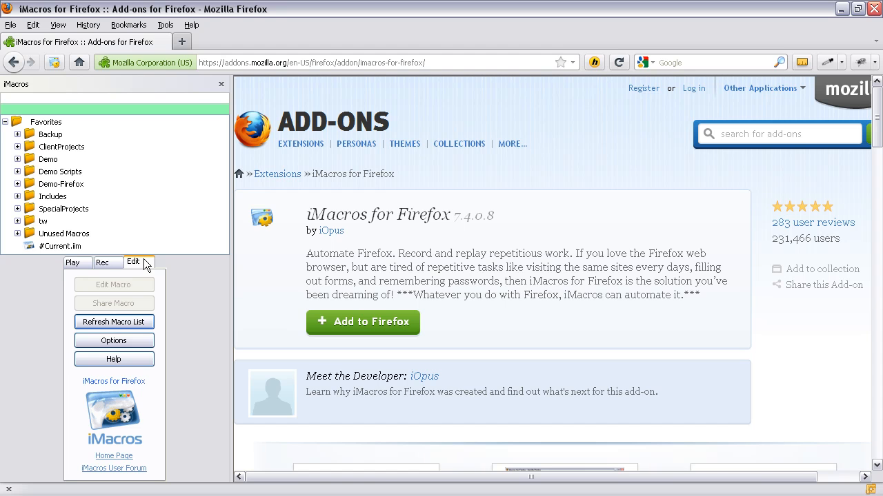
{"action": "mouse_move", "coordinate": [113, 340]}
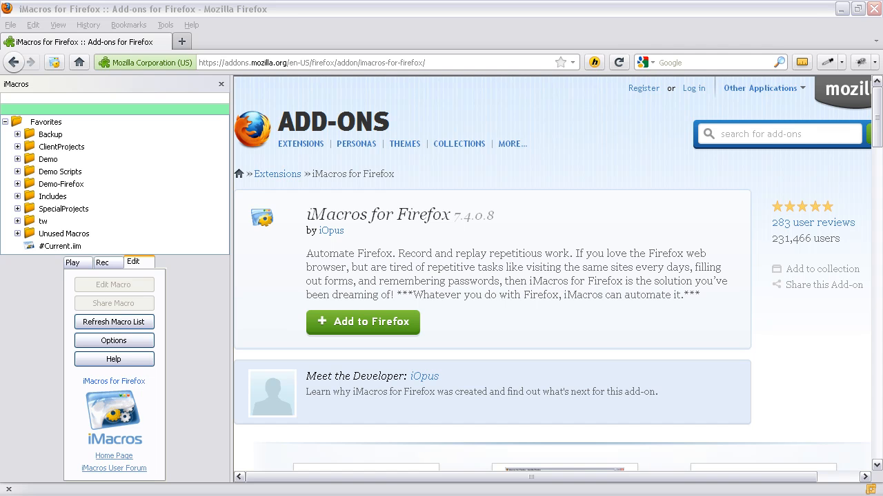
{"action": "left_click", "coordinate": [113, 340]}
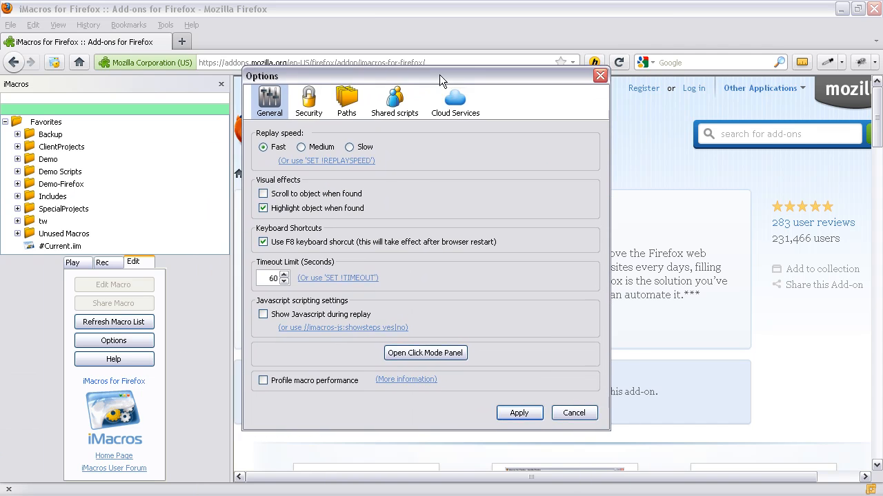
{"action": "left_click_drag", "start_coordinate": [441, 76], "coordinate": [424, 67]}
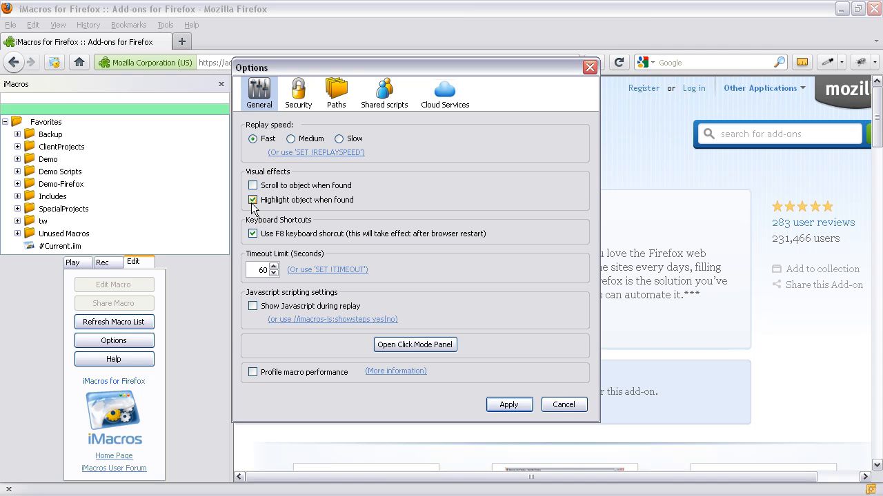
{"action": "left_click", "coordinate": [253, 200]}
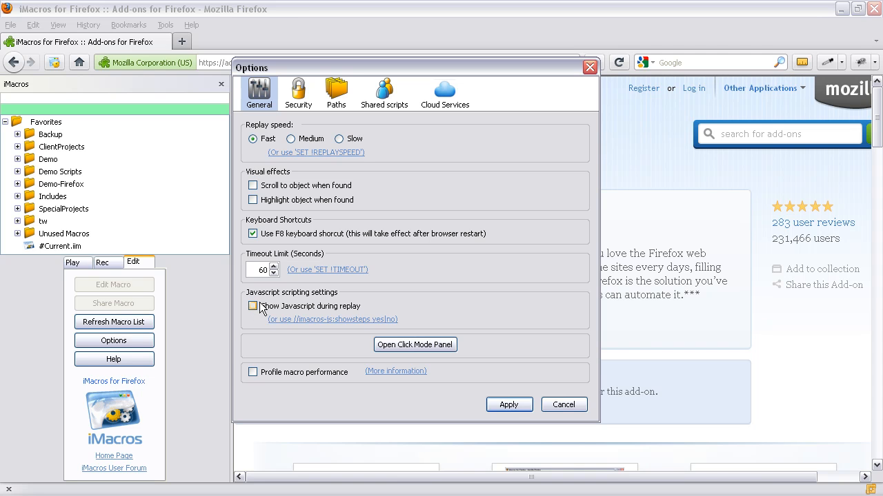
{"action": "mouse_move", "coordinate": [259, 312]}
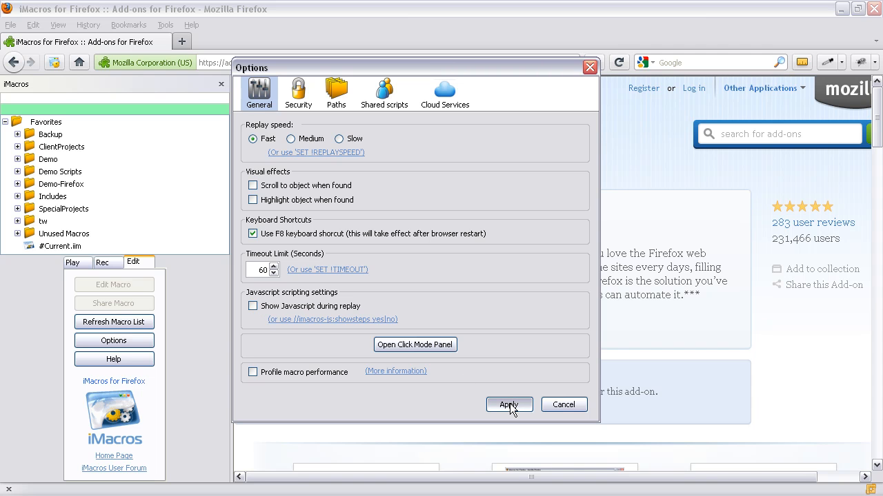
{"action": "left_click", "coordinate": [508, 406]}
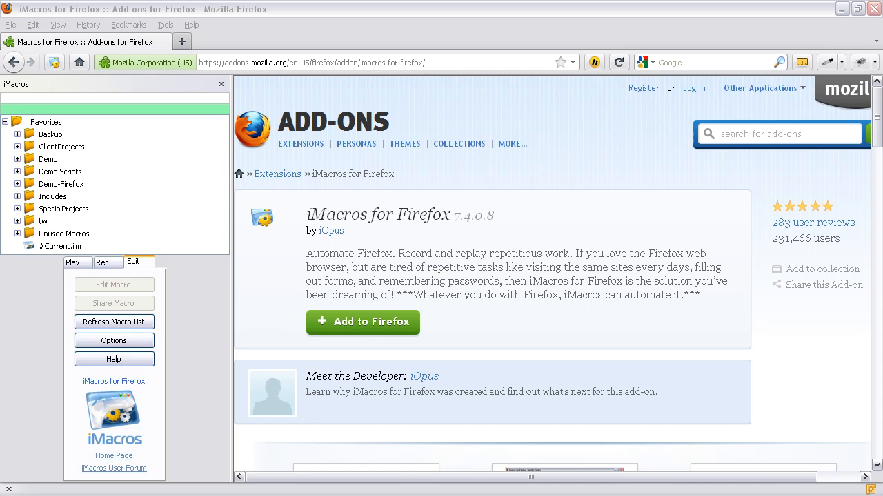